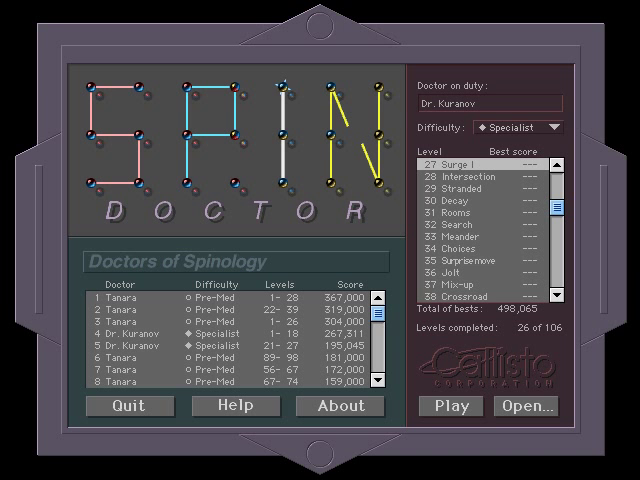
Pick Specialist level 32, Search, from the menu and start playing it
{"action": "left_click", "coordinate": [449, 406]}
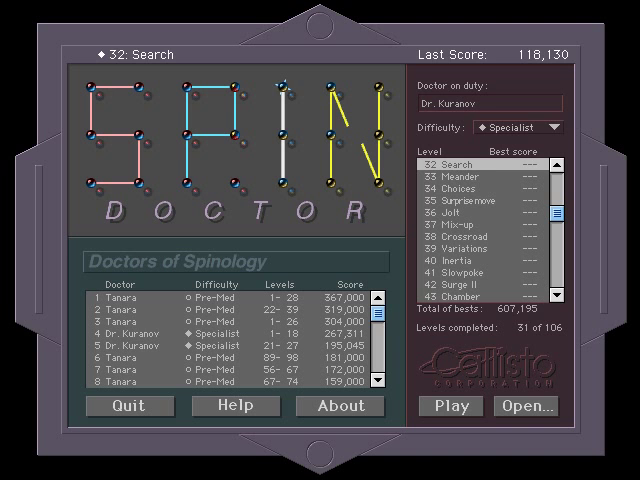
{"action": "left_click", "coordinate": [450, 406]}
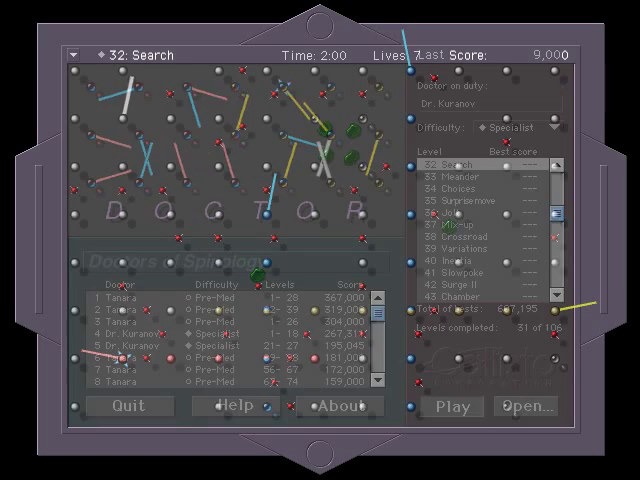
{"action": "left_click", "coordinate": [450, 406]}
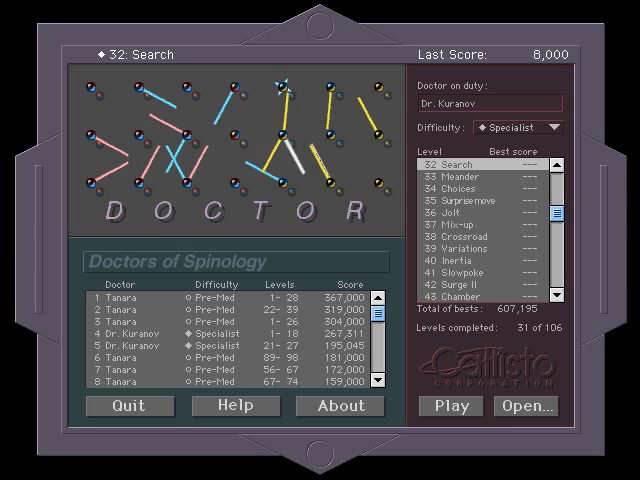
{"action": "left_click", "coordinate": [449, 406]}
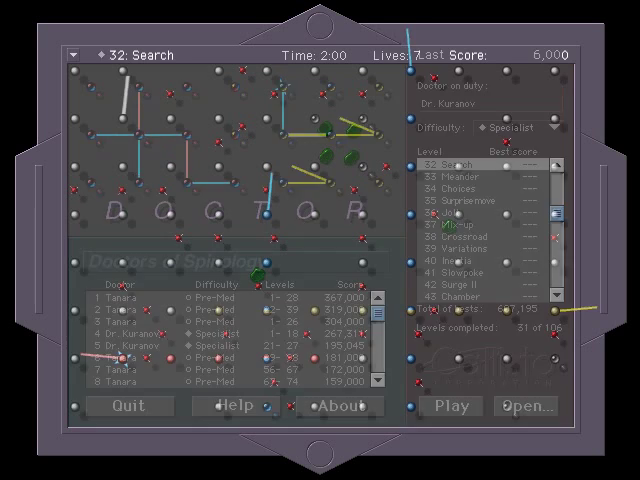
{"action": "left_click", "coordinate": [446, 406]}
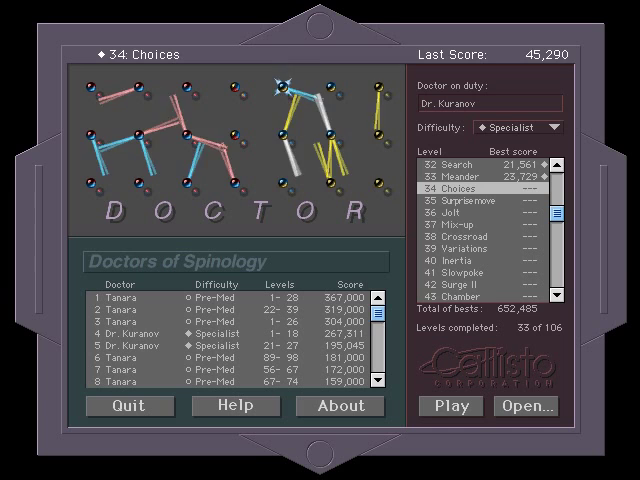
Continue to Specialist level 34, Choices, starting with seven lives and score 0
{"action": "left_click", "coordinate": [449, 405]}
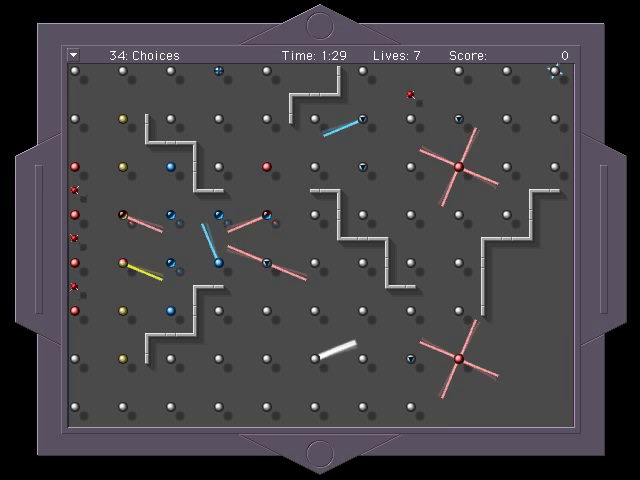